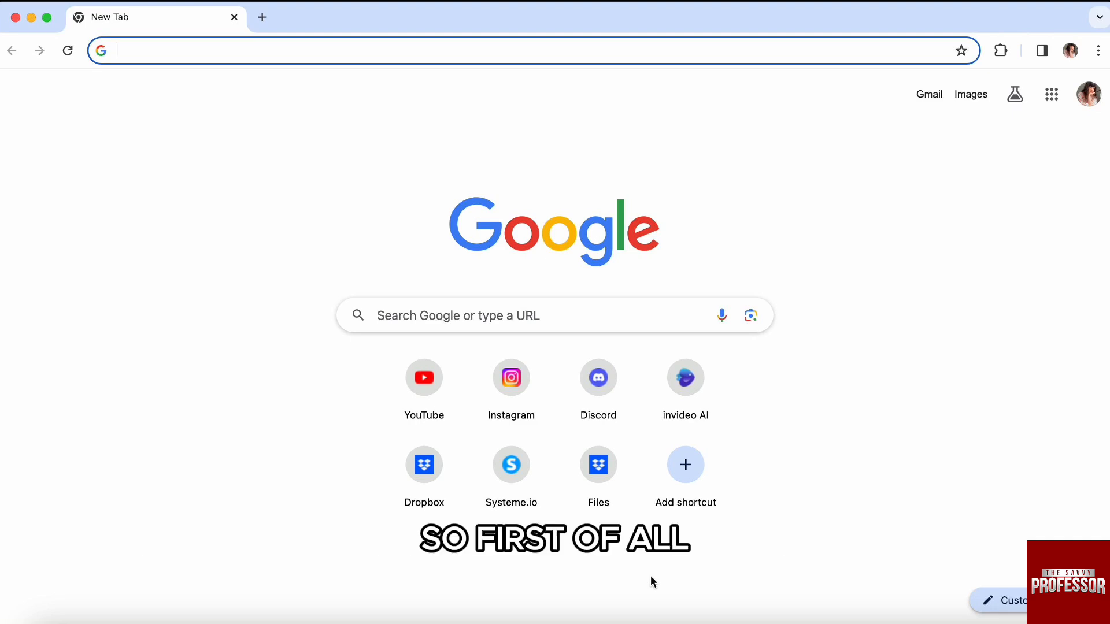
Step: Search the web for Google Forms and open the 'Google Forms: Online Form Creator' page
{"action": "type", "text": "google.com"}
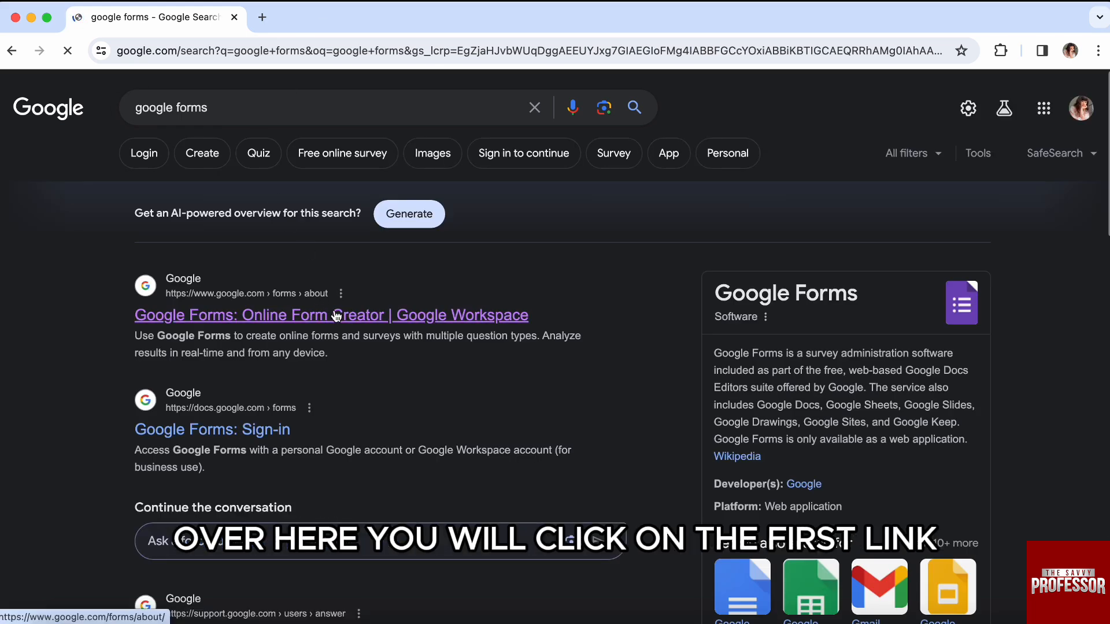
{"action": "left_click", "coordinate": [332, 315]}
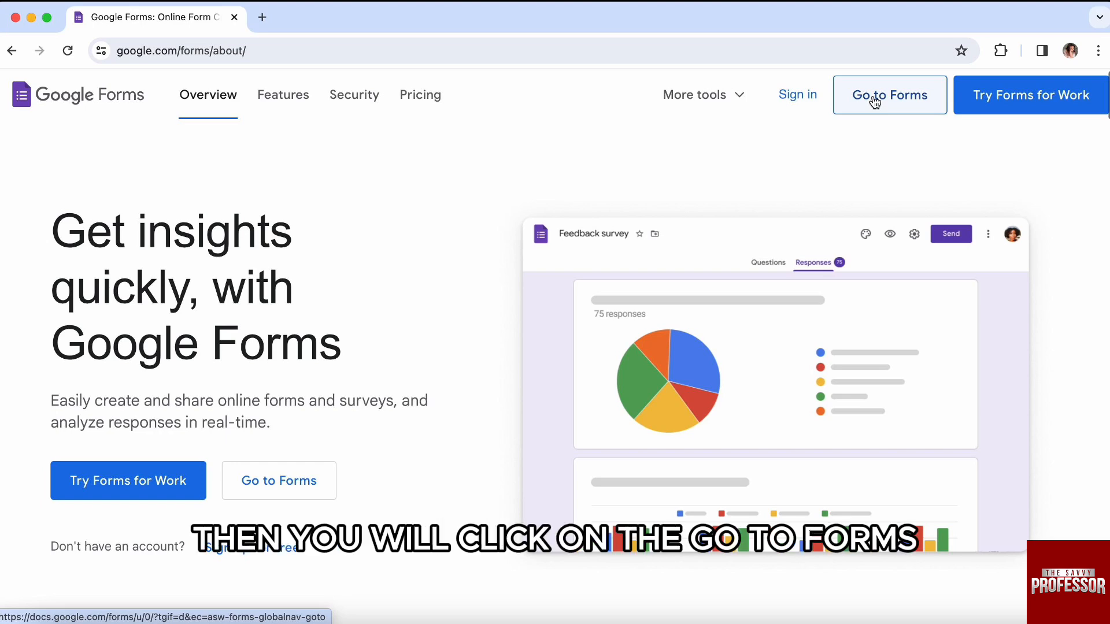
Step: Go to the Forms home from the about page's 'Go to Forms' link
{"action": "left_click", "coordinate": [889, 94]}
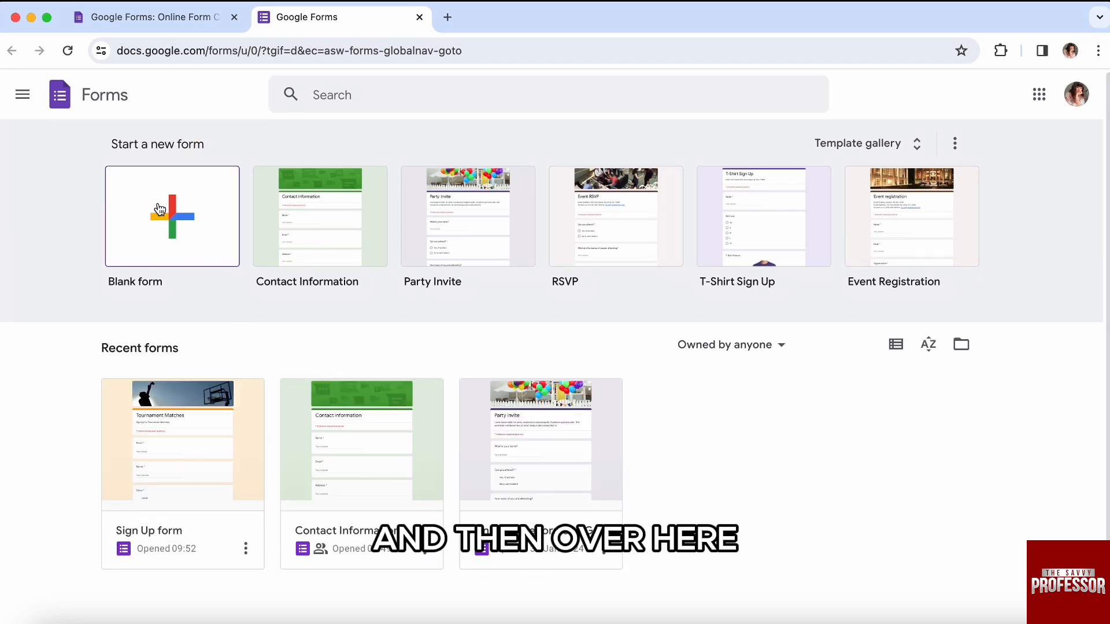
Step: Start a blank form titled 'Ranking Questions' asking 'Rate the fruits on a scale of 1 to 5'
{"action": "left_click", "coordinate": [171, 216]}
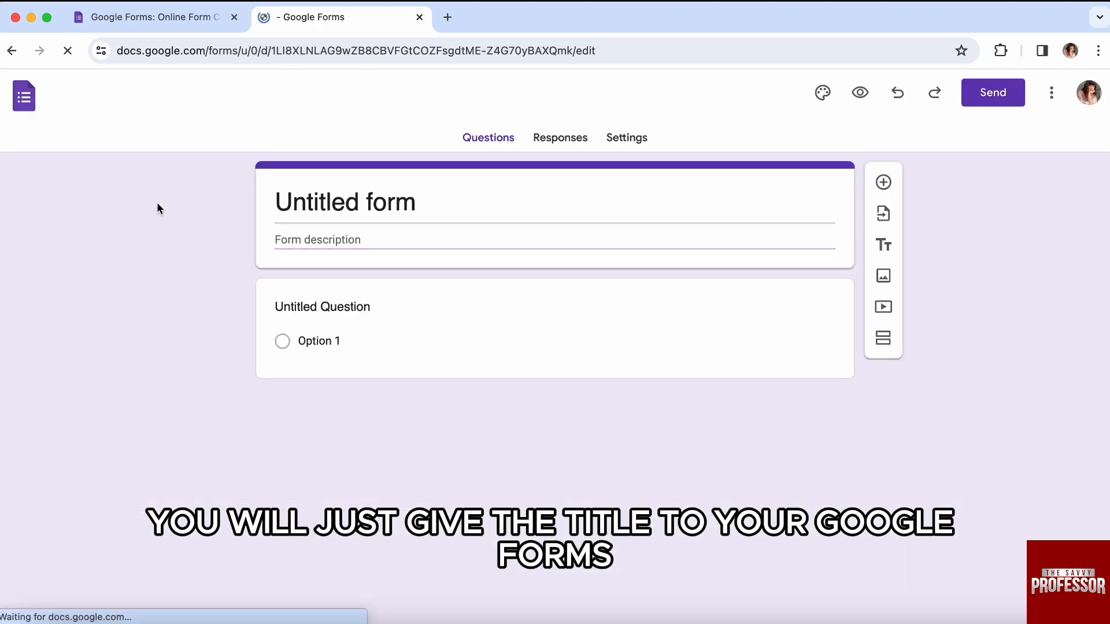
{"action": "type", "text": "Ranking Questions"}
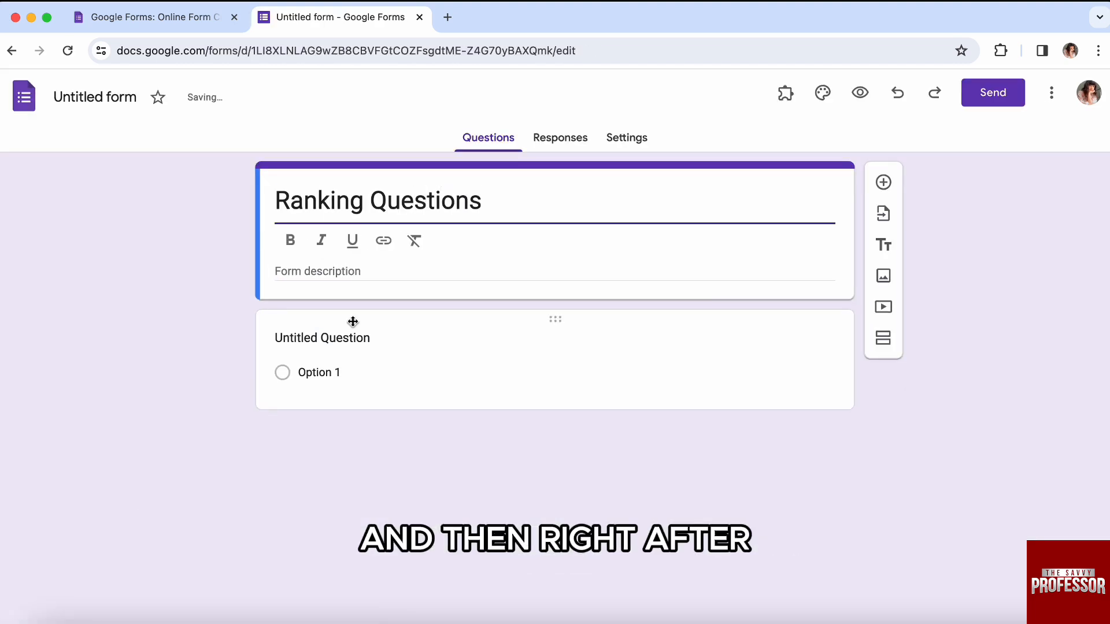
{"action": "left_click", "coordinate": [322, 338]}
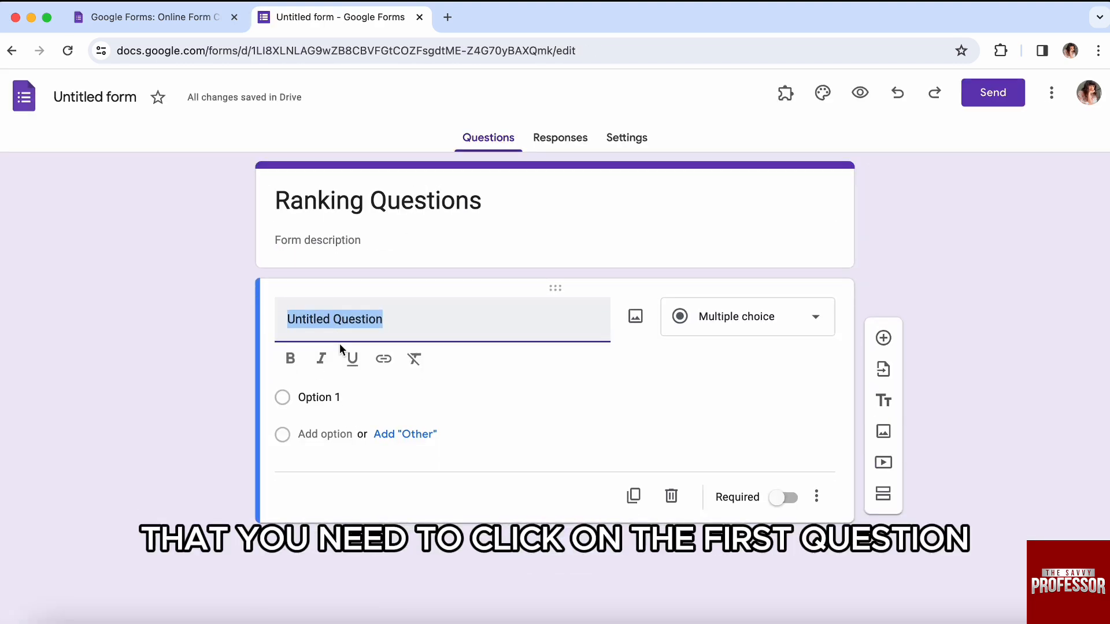
{"action": "type", "text": "Rate"}
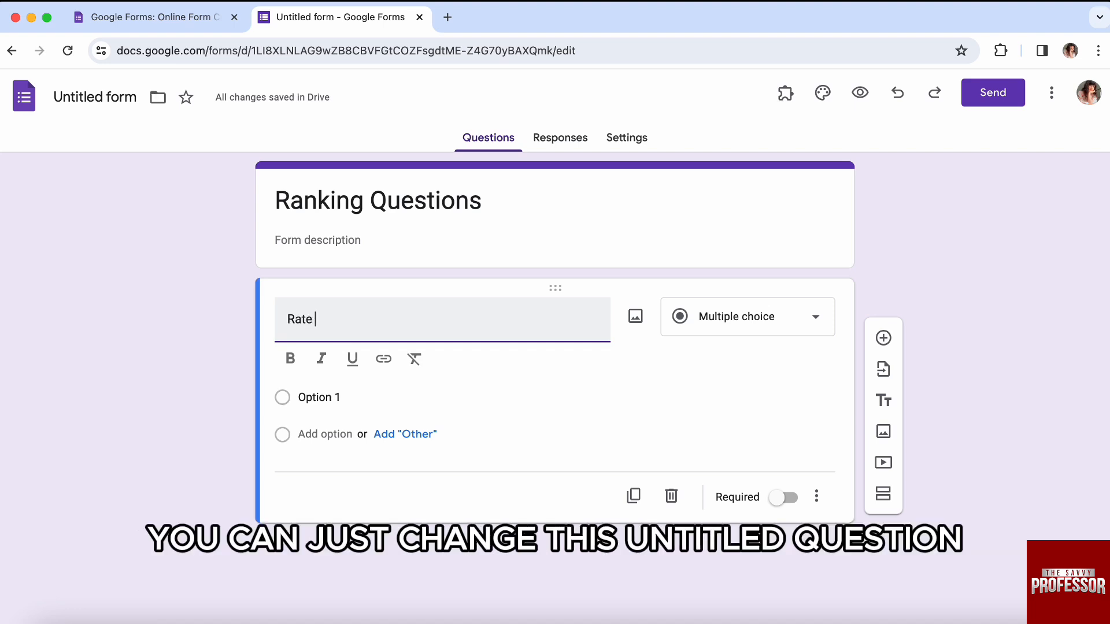
{"action": "type", "text": "the fruits on a scale of"}
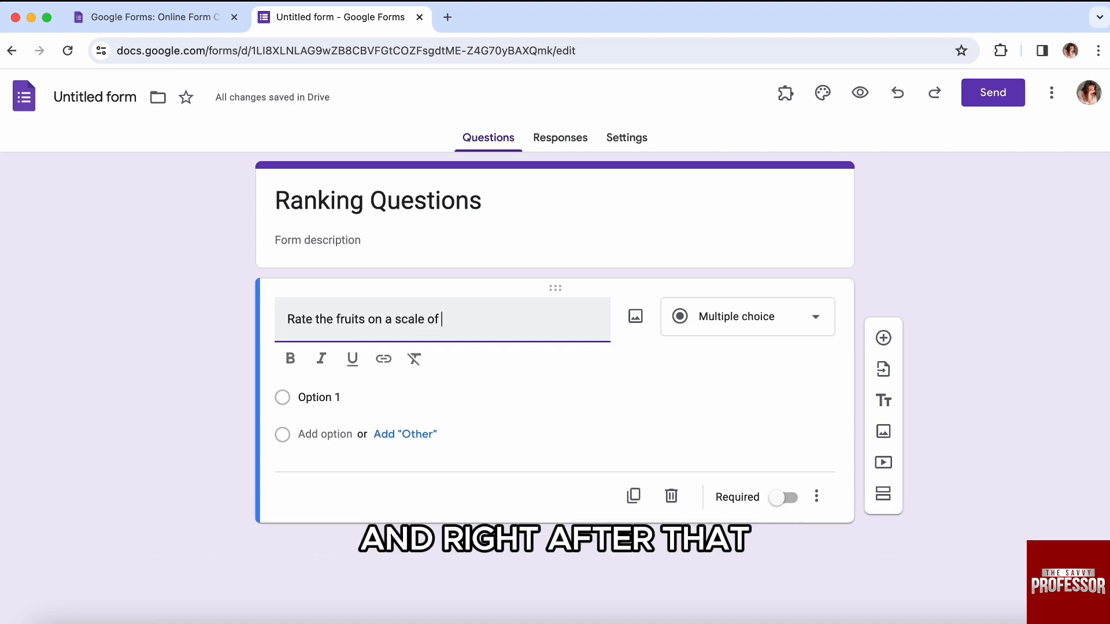
{"action": "type", "text": "1 to 5"}
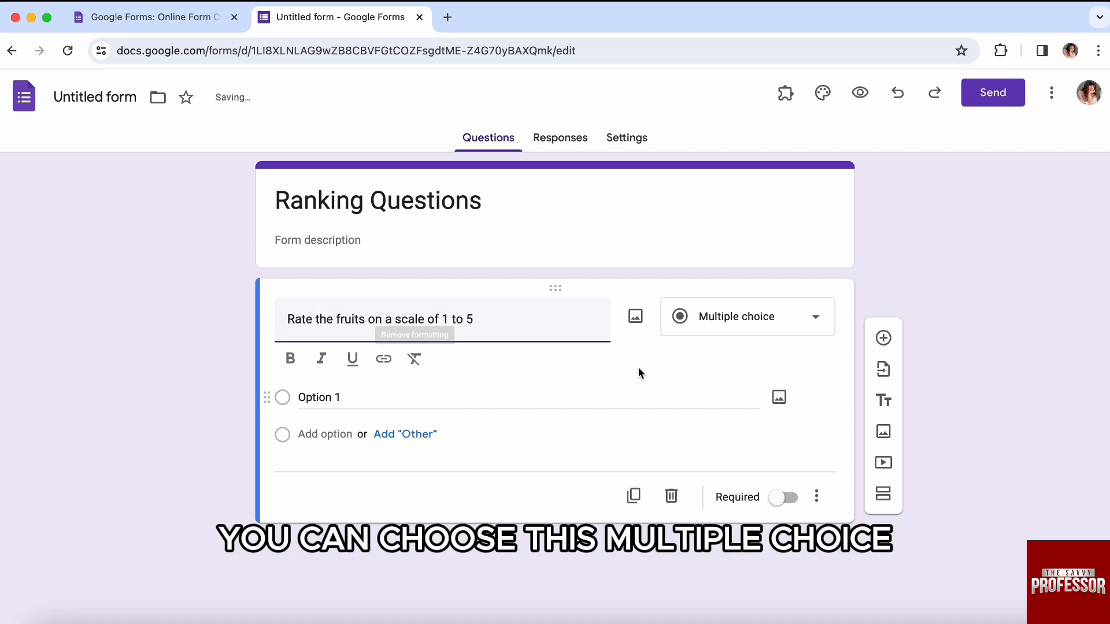
Step: Change the fruit question's type from Multiple choice to Multiple-choice grid
{"action": "left_click", "coordinate": [745, 316]}
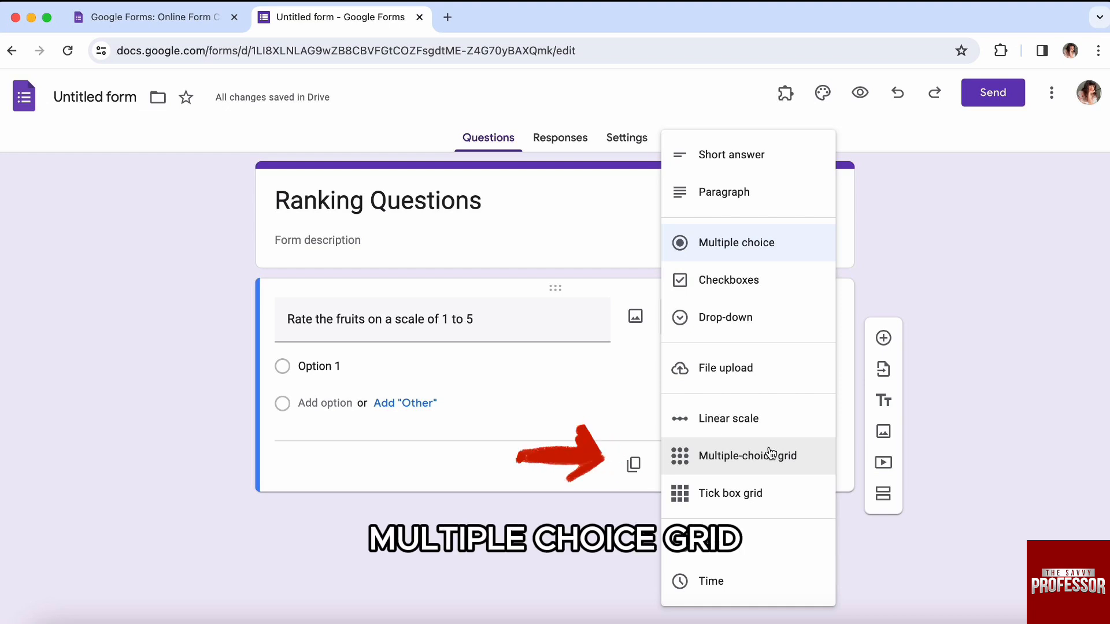
{"action": "left_click", "coordinate": [748, 455]}
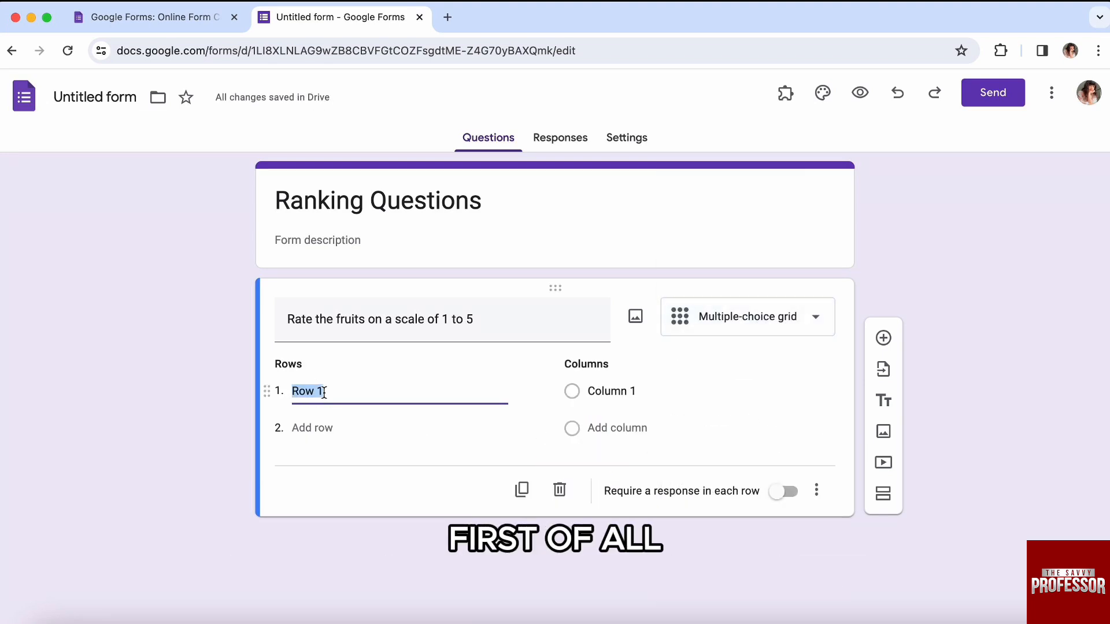
Step: Enter grid rows Apple, Kiwi, Mango and Blueberry
{"action": "type", "text": "Apple"}
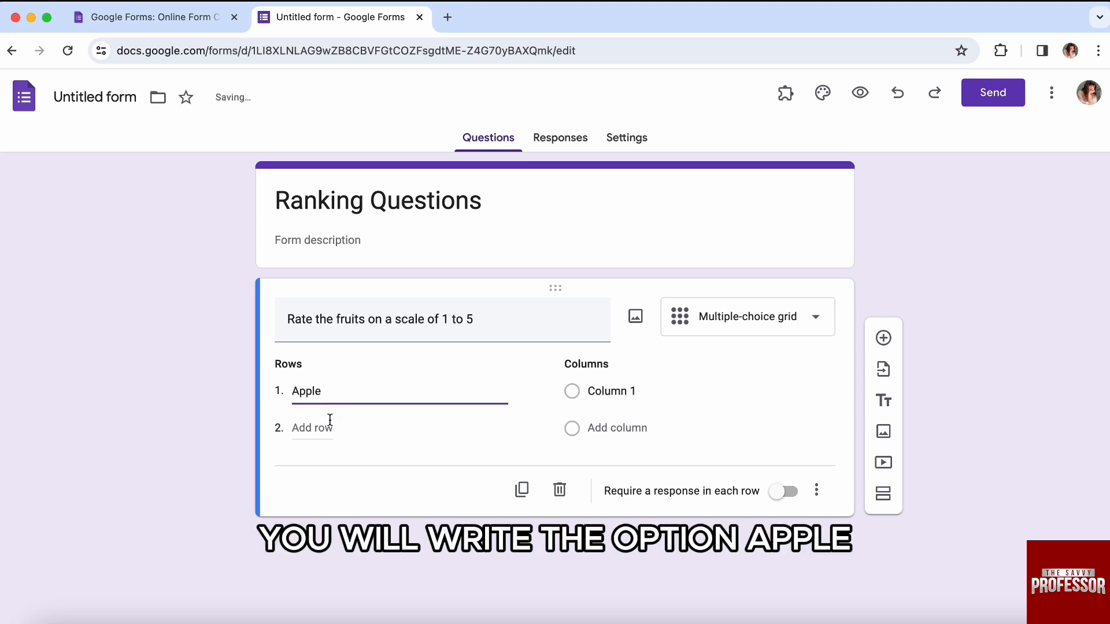
{"action": "type", "text": "Kiwi"}
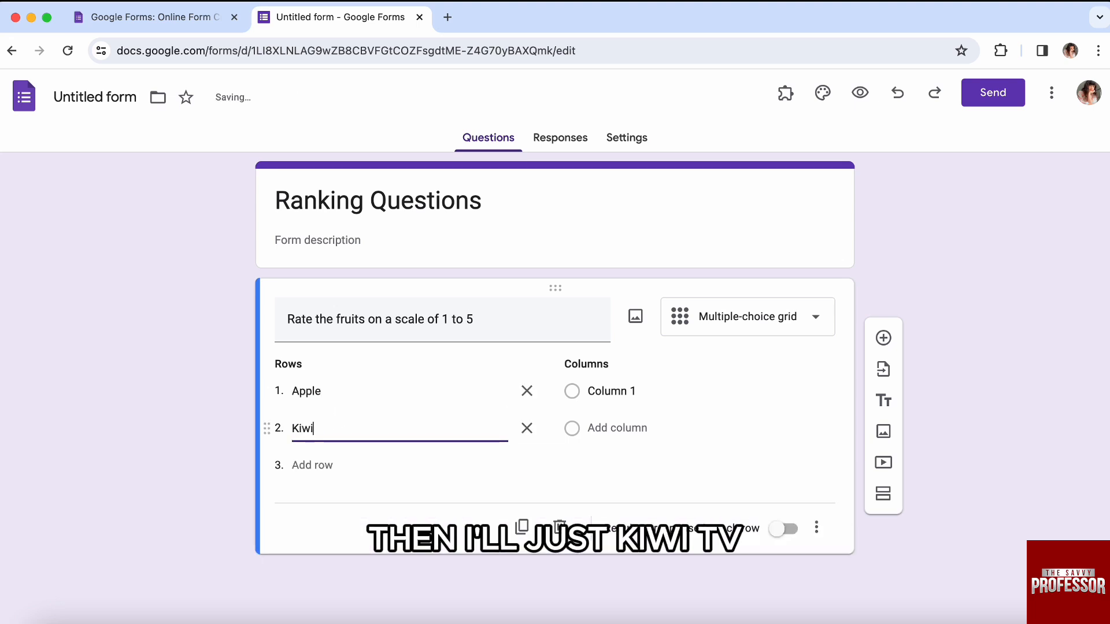
{"action": "type", "text": "Mango"}
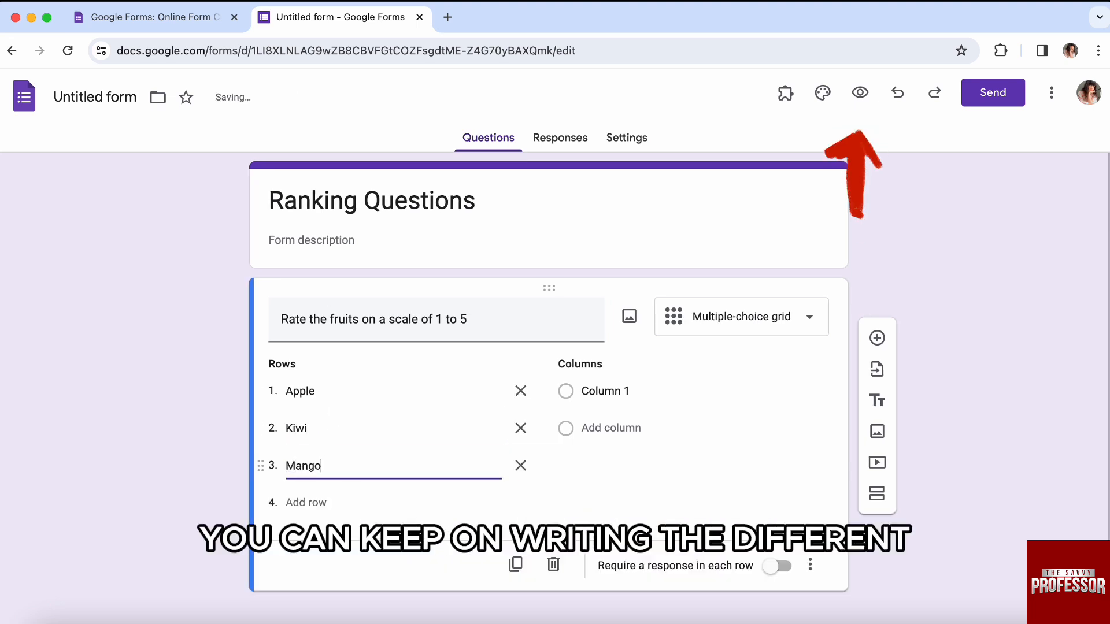
{"action": "type", "text": "Blueberry"}
{"action": "left_click", "coordinate": [678, 391]}
{"action": "type", "text": "1"}
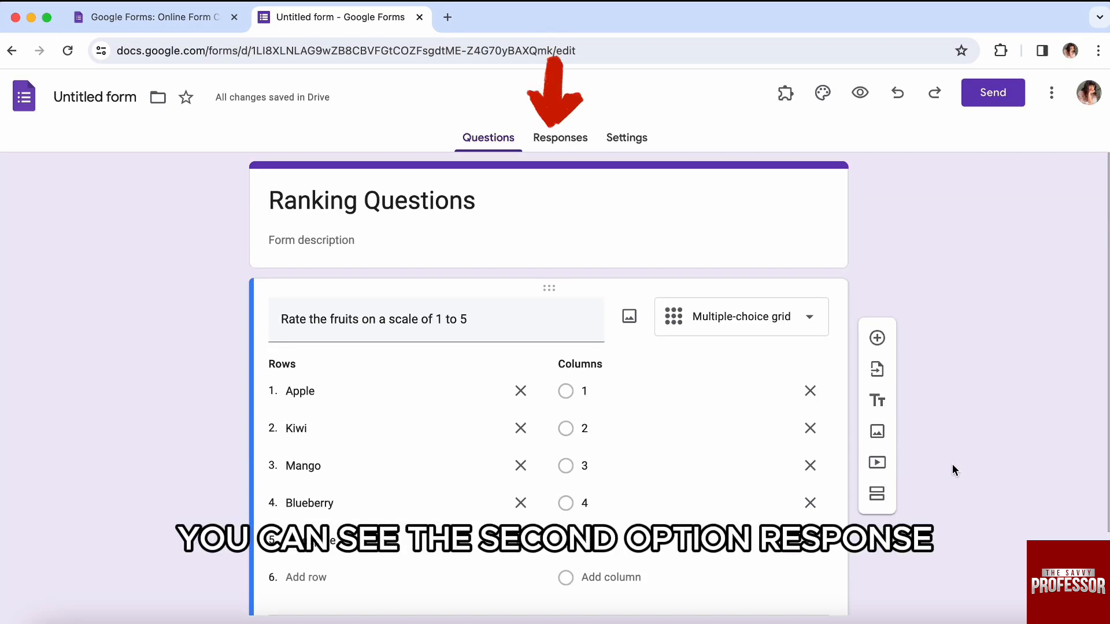
{"action": "left_click", "coordinate": [560, 137]}
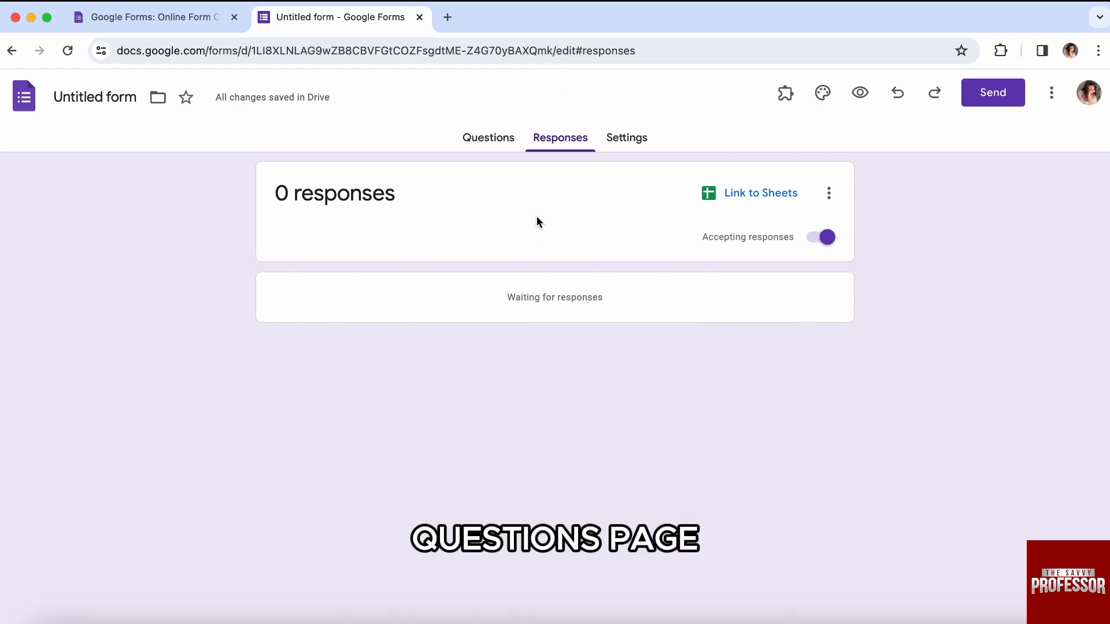
{"action": "left_click", "coordinate": [488, 138]}
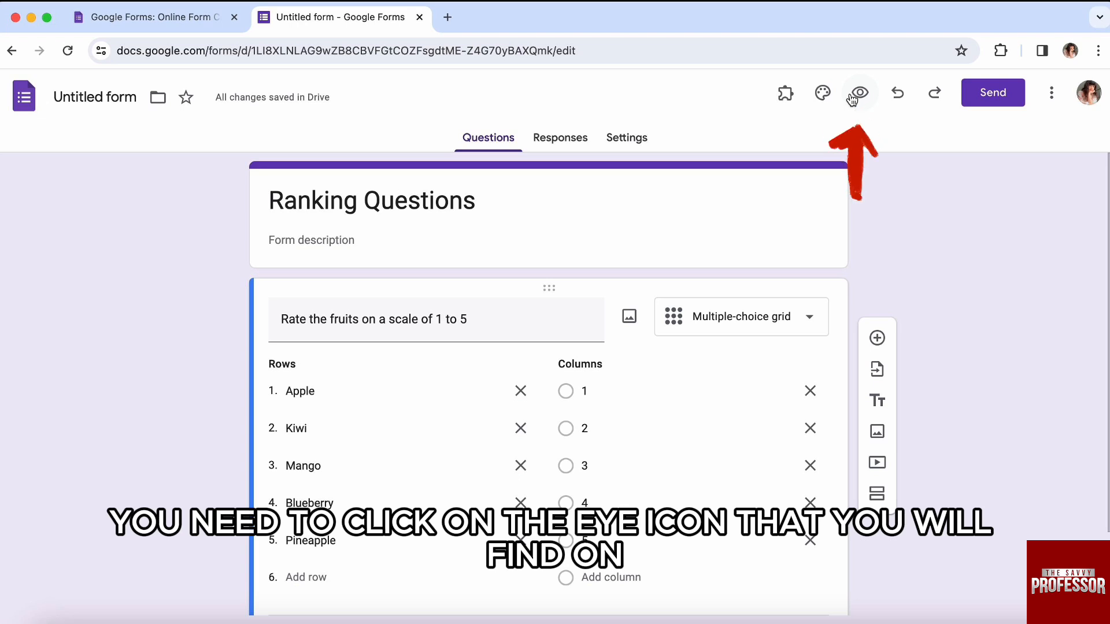
Step: Preview the form and rate Apple 2, Kiwi 4, Mango 5, Blueberry 3, Pineapple 3
{"action": "left_click", "coordinate": [858, 92]}
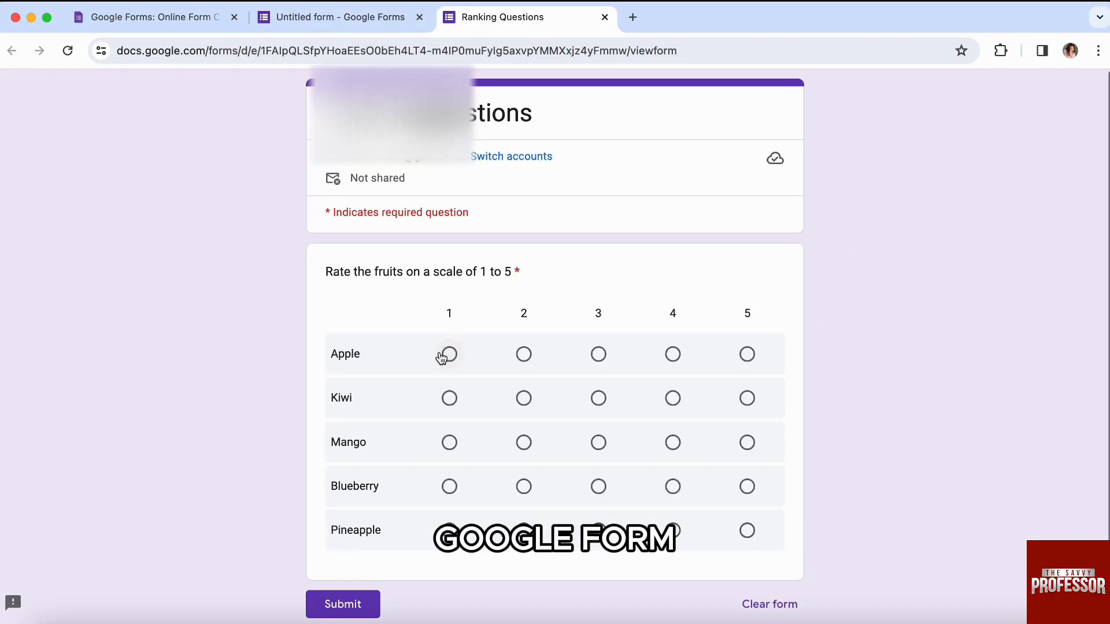
{"action": "left_click", "coordinate": [523, 354]}
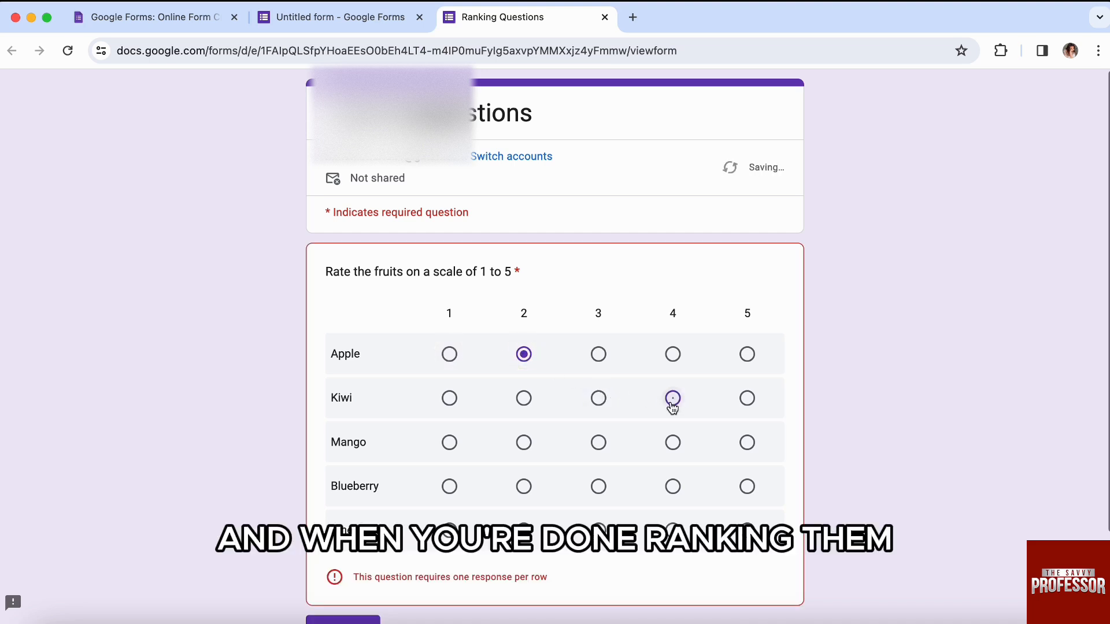
{"action": "left_click", "coordinate": [671, 398]}
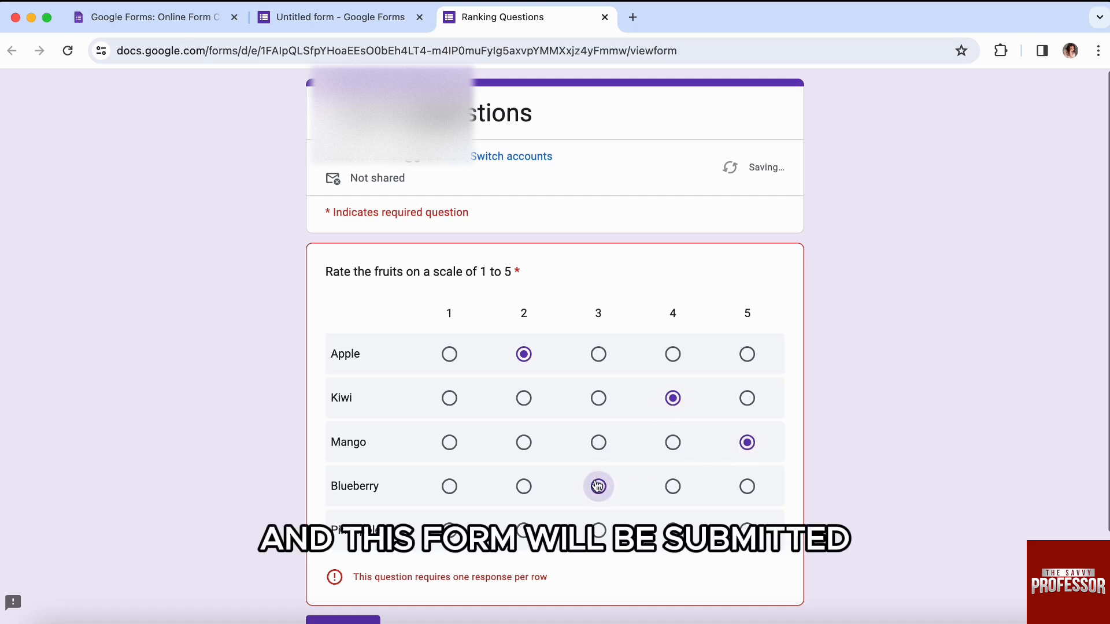
{"action": "left_click", "coordinate": [598, 486]}
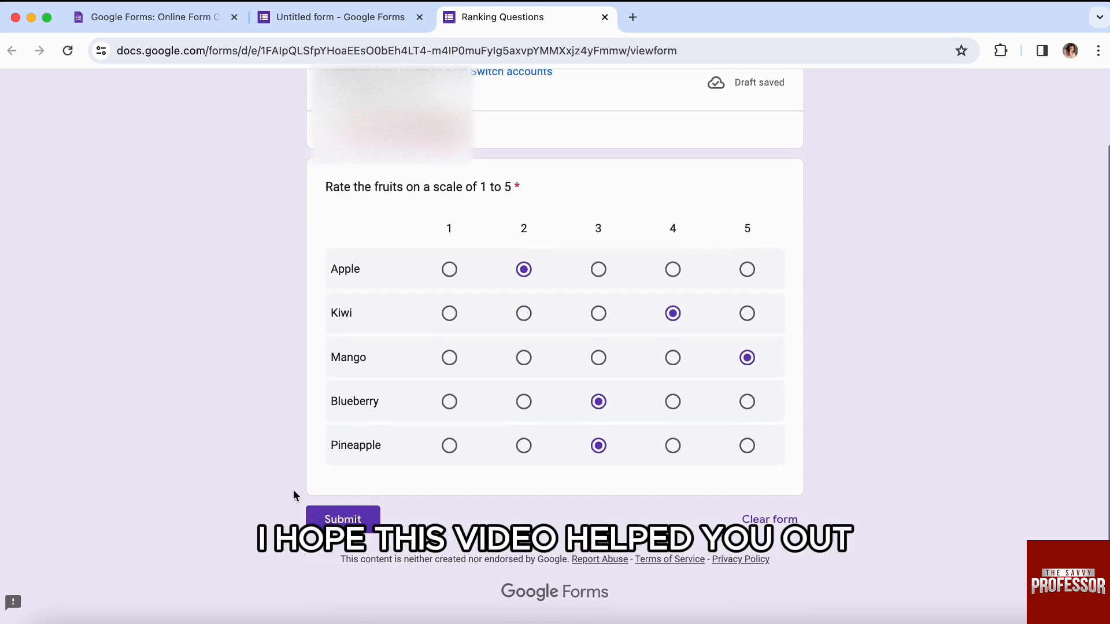
{"action": "left_click", "coordinate": [341, 519]}
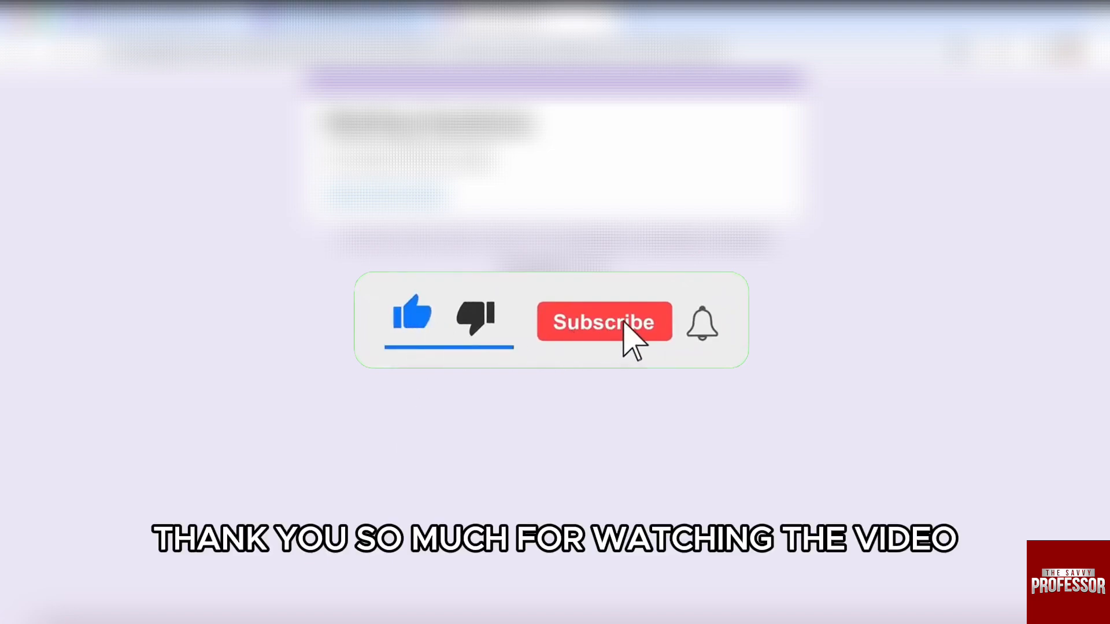
{"action": "left_click", "coordinate": [604, 322]}
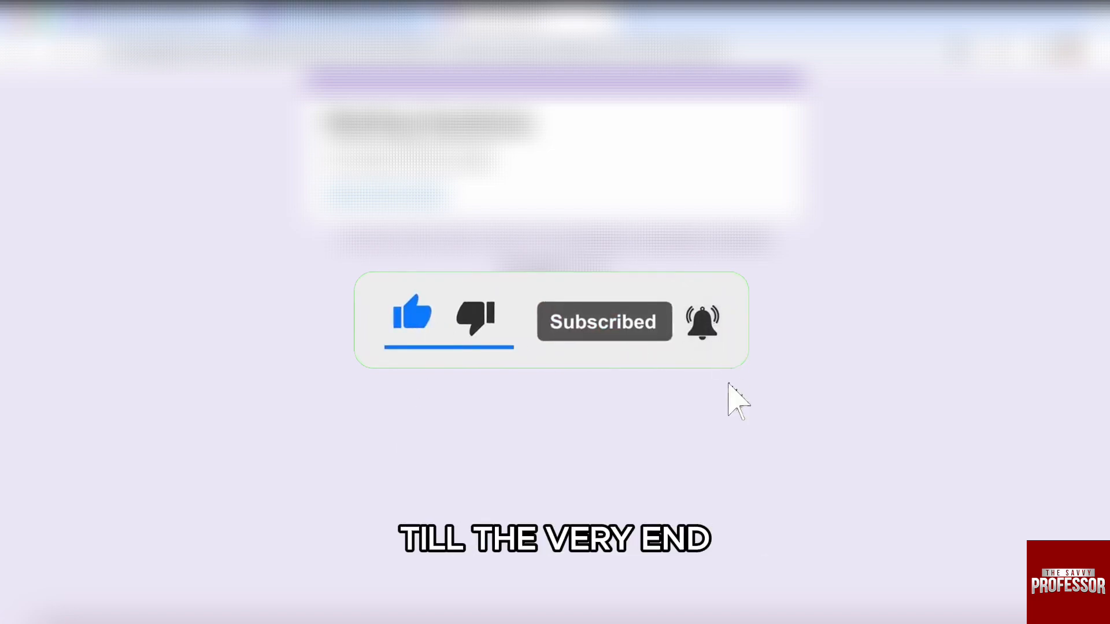